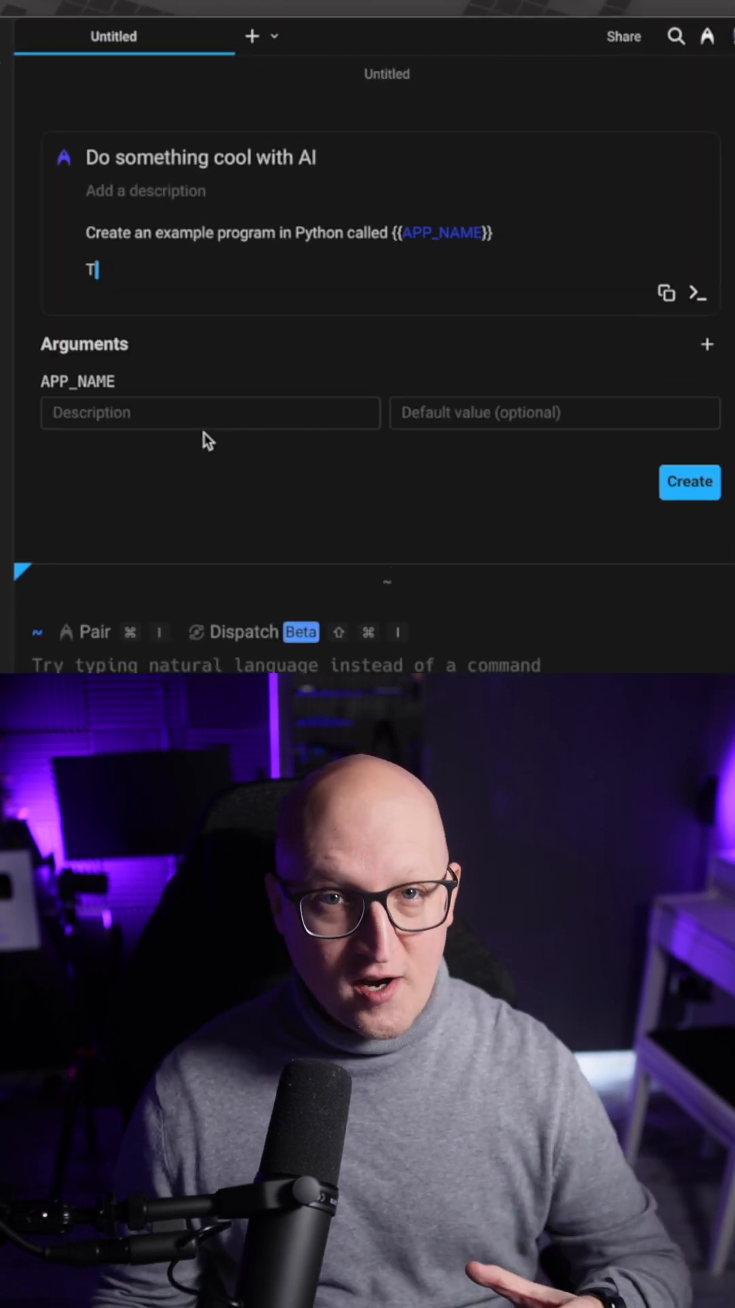
Add a second prompt line reading 'This program should'.
{"action": "type", "text": "his program"}
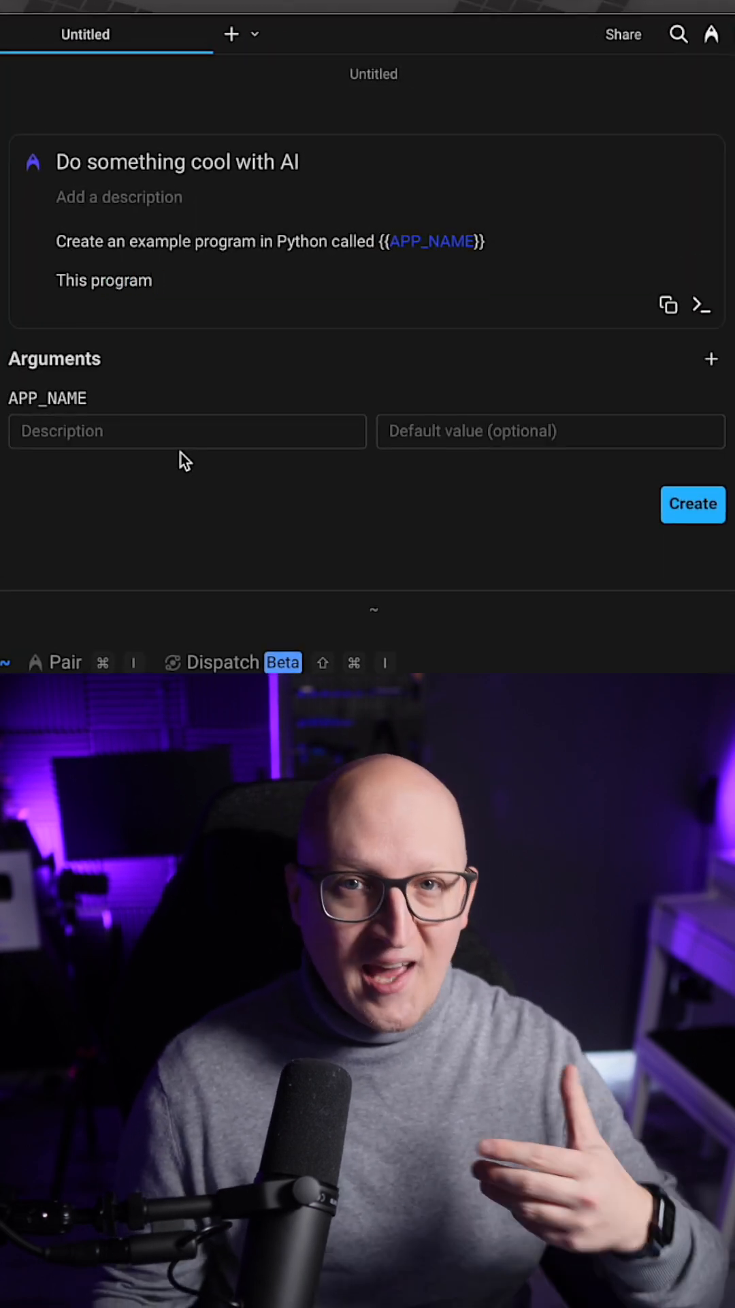
{"action": "type", "text": "should"}
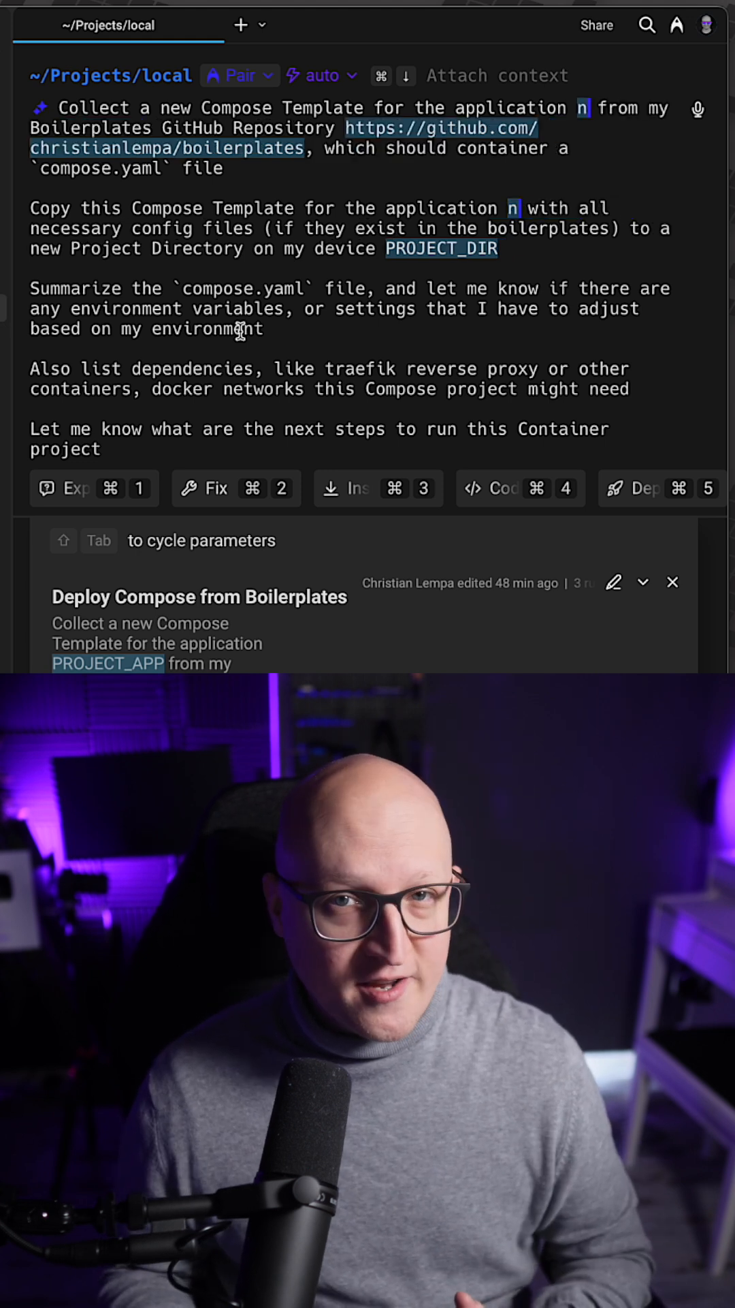
Fill the app parameter with nginx and send the compose prompt to the agent.
{"action": "type", "text": "nginx"}
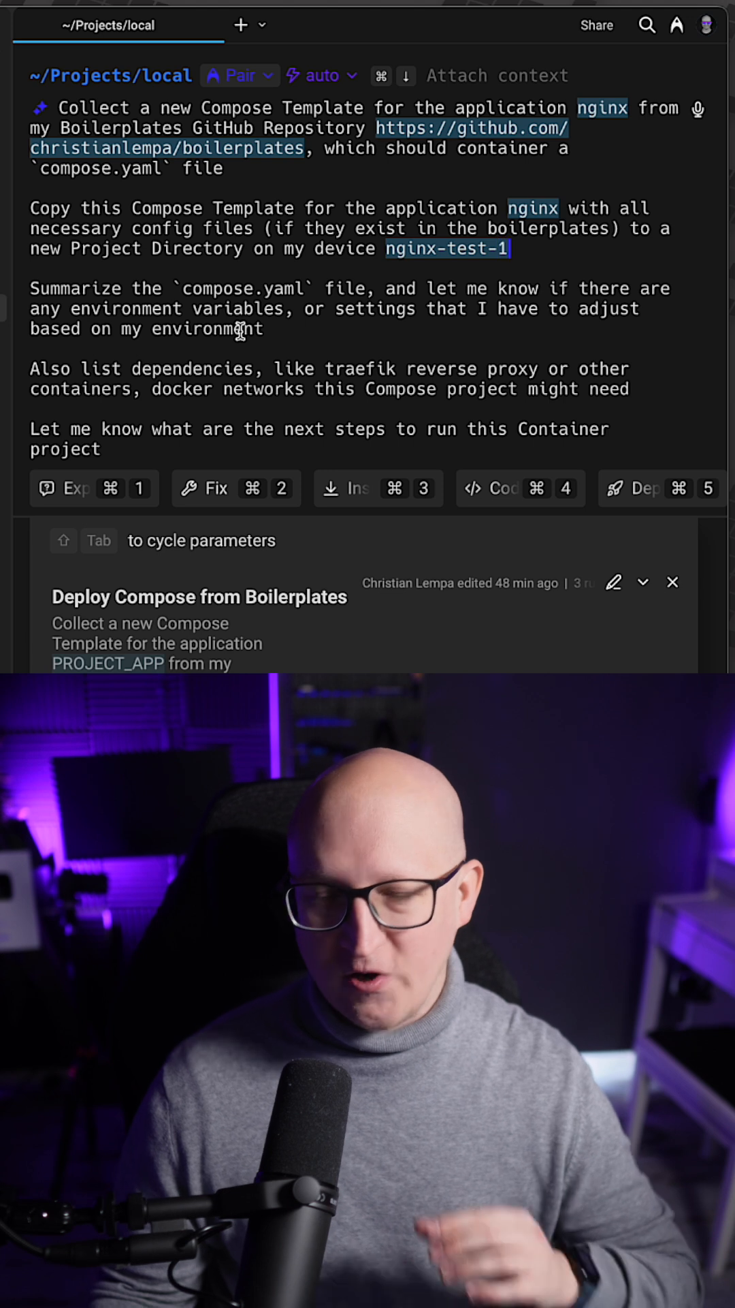
{"action": "key", "text": "Return"}
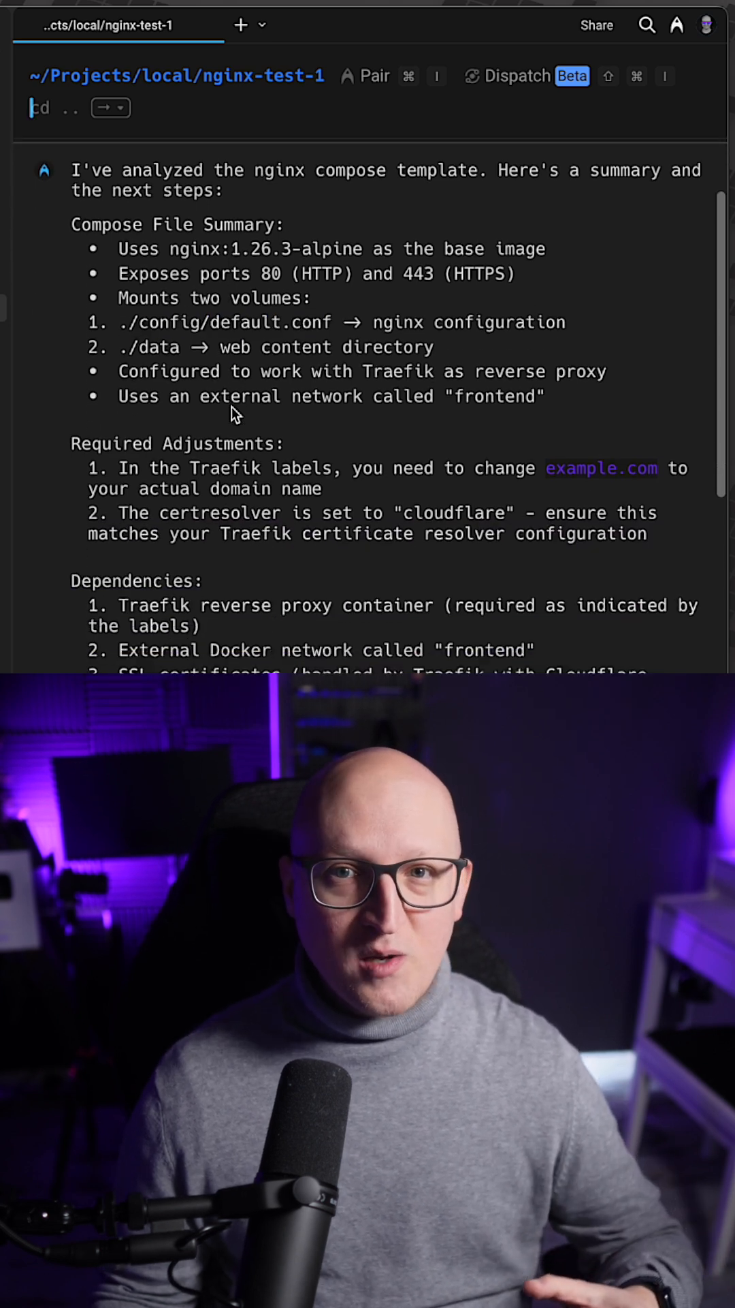
{"action": "scroll", "scroll_direction": "up", "scroll_amount": 3}
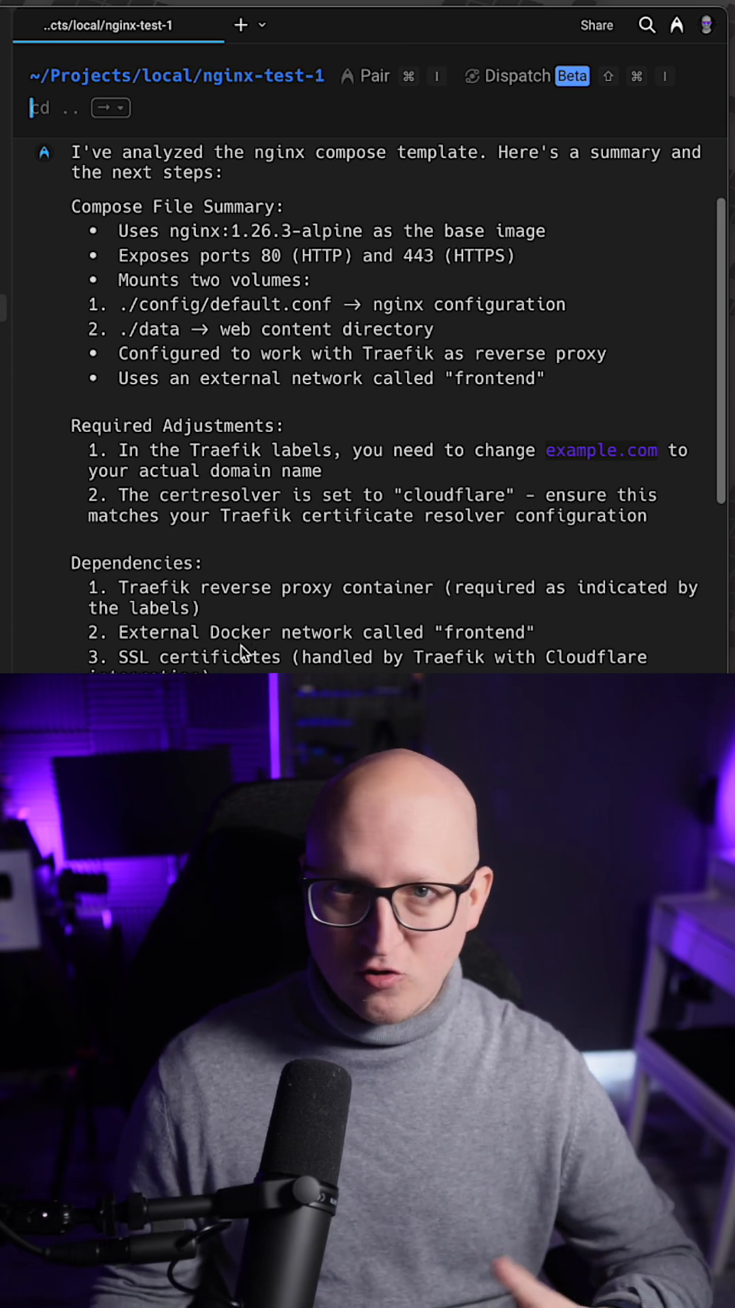
{"action": "scroll", "scroll_direction": "down", "scroll_amount": 3}
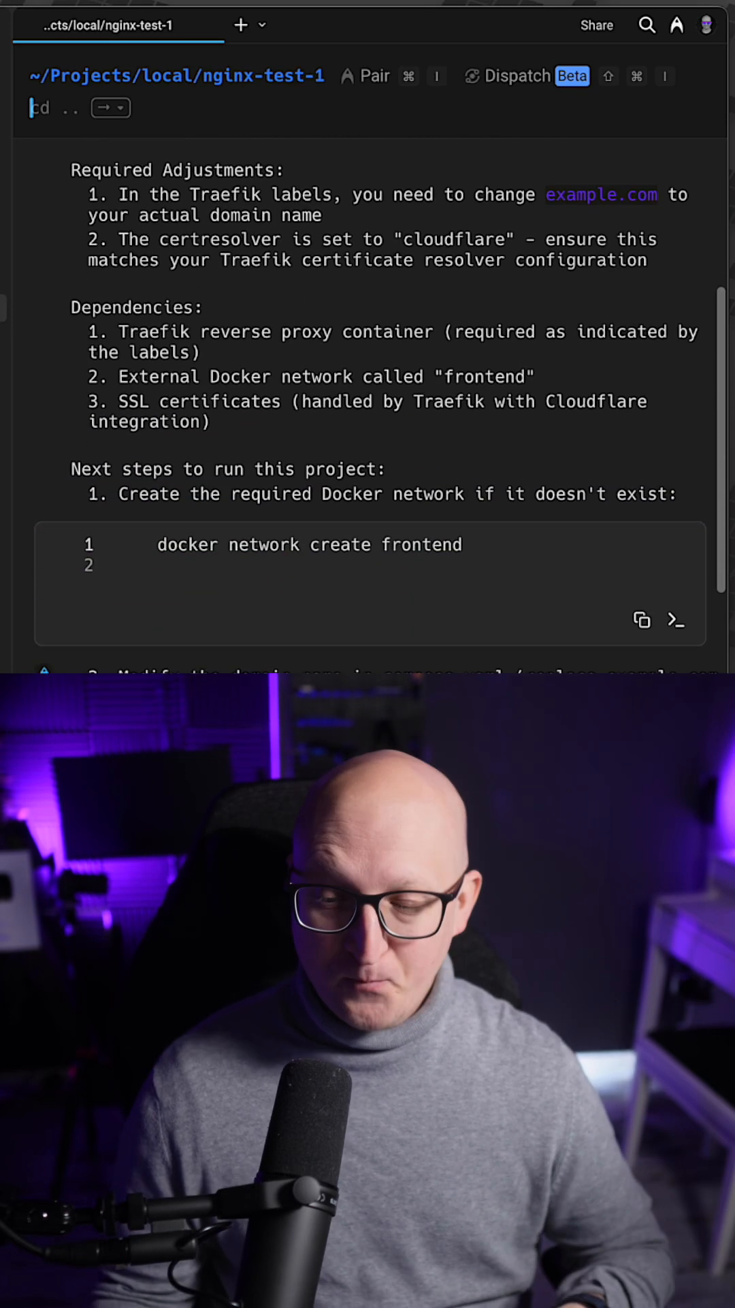
{"action": "scroll", "scroll_direction": "down", "scroll_amount": 3}
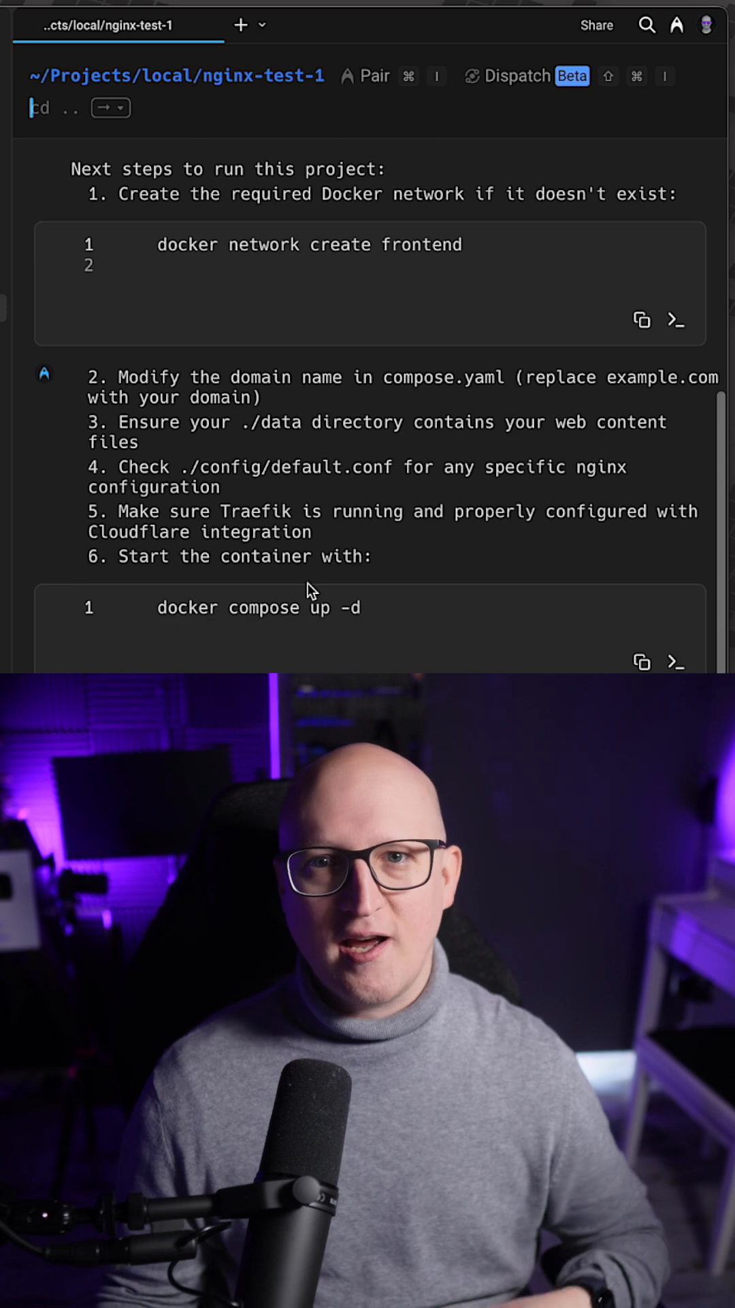
{"action": "mouse_move", "coordinate": [340, 553]}
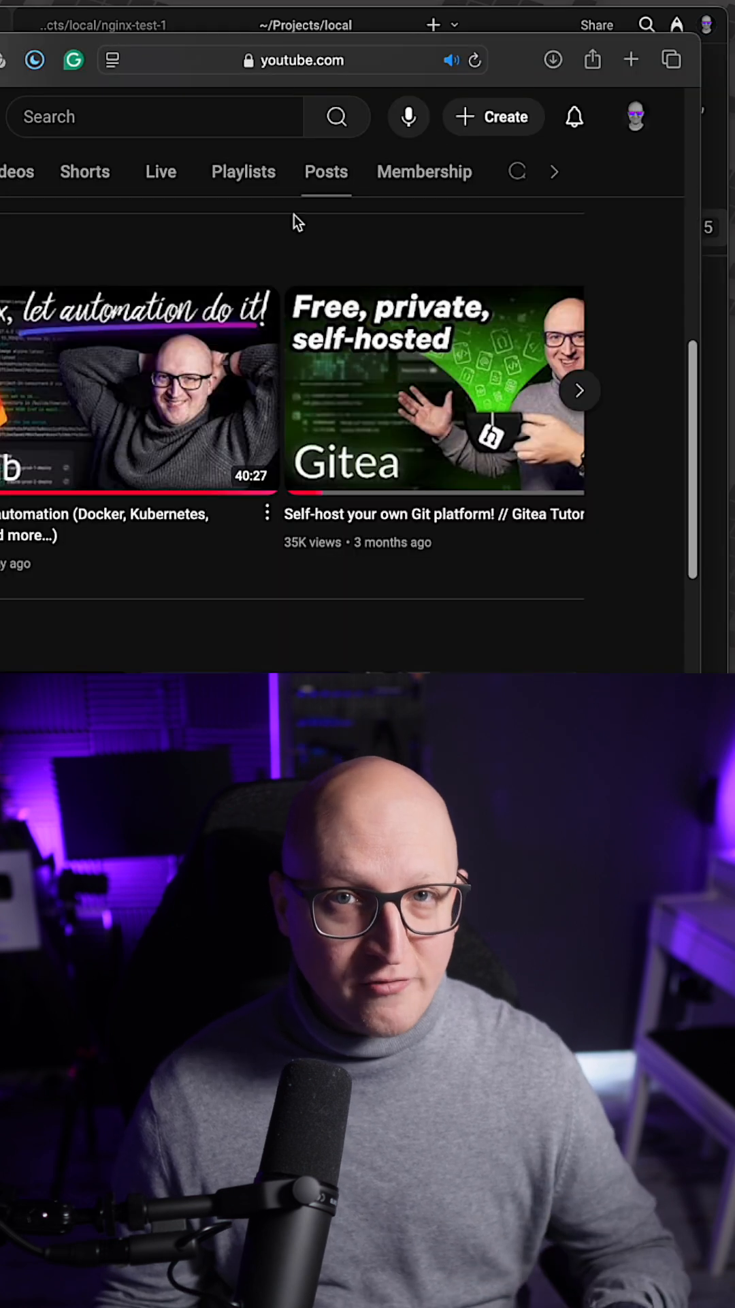
Choose Share from the latest video's options menu to get its link.
{"action": "left_click", "coordinate": [264, 513]}
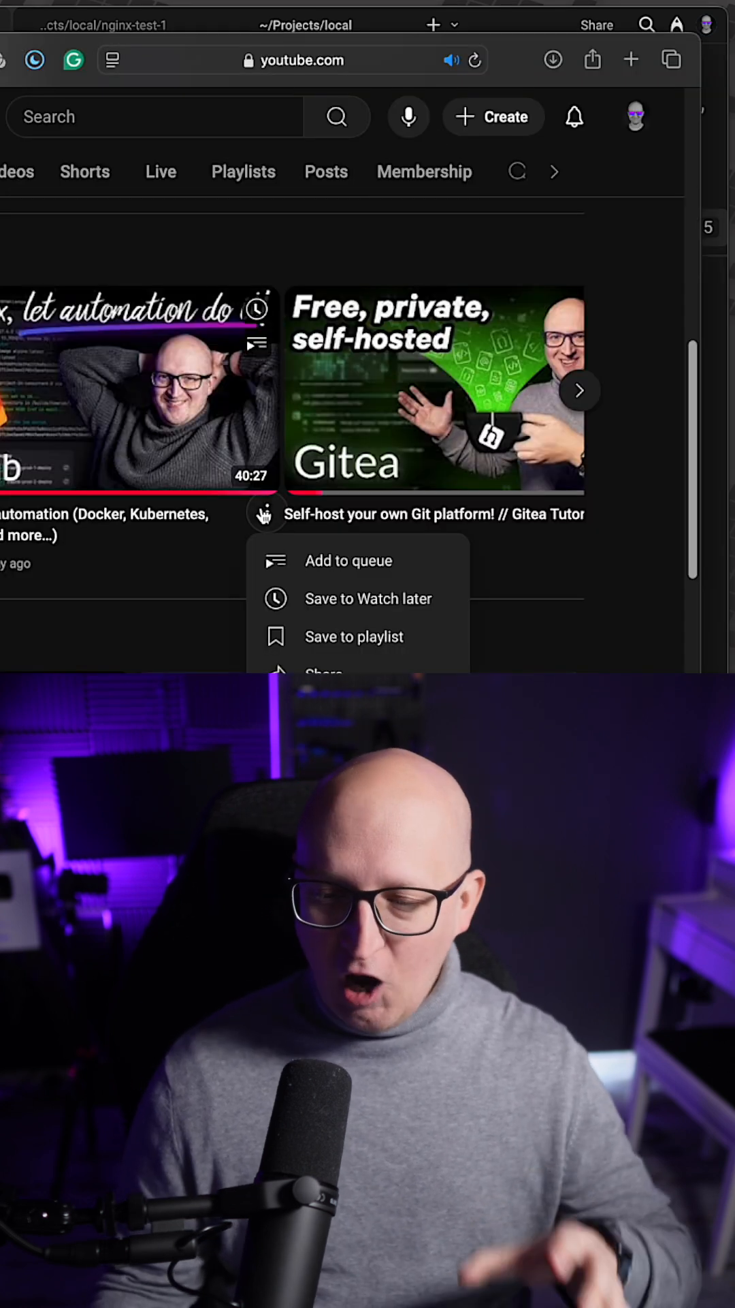
{"action": "left_click", "coordinate": [314, 24]}
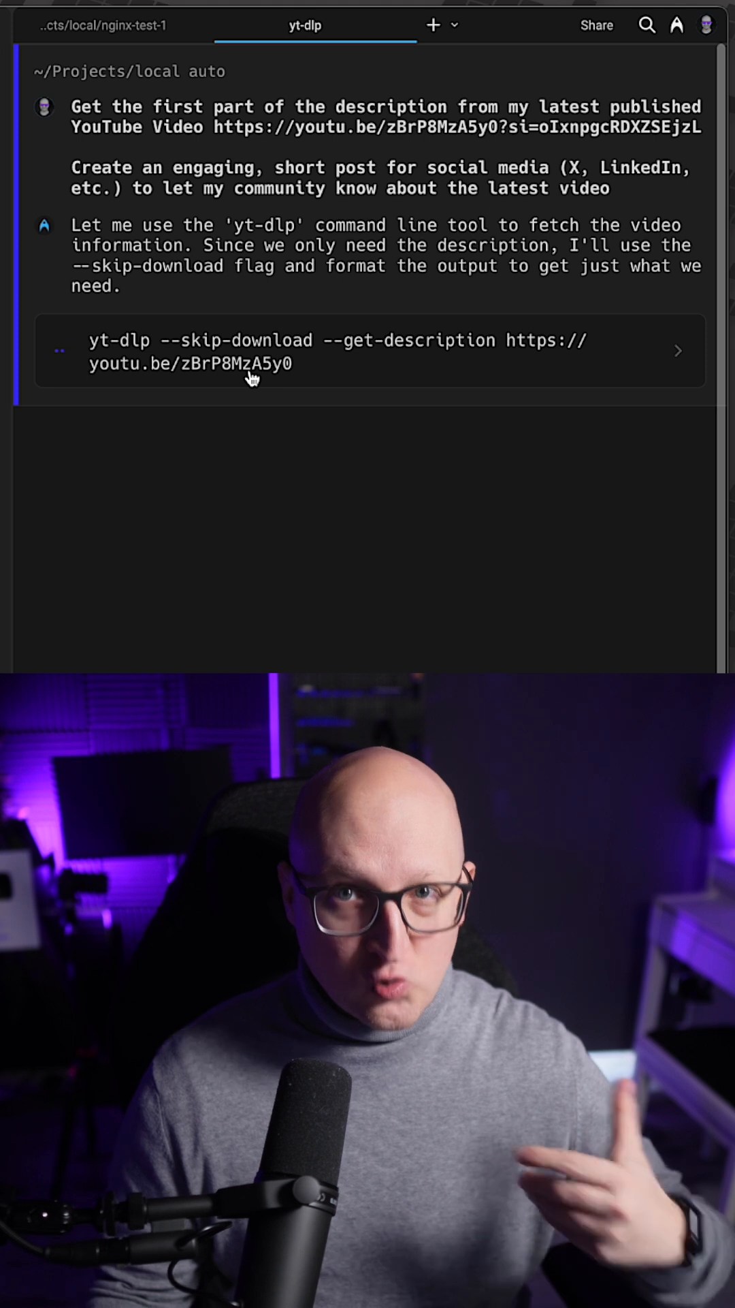
Scroll through the agent's yt-dlp description fetch and draft social post.
{"action": "scroll", "scroll_direction": "down", "scroll_amount": 3}
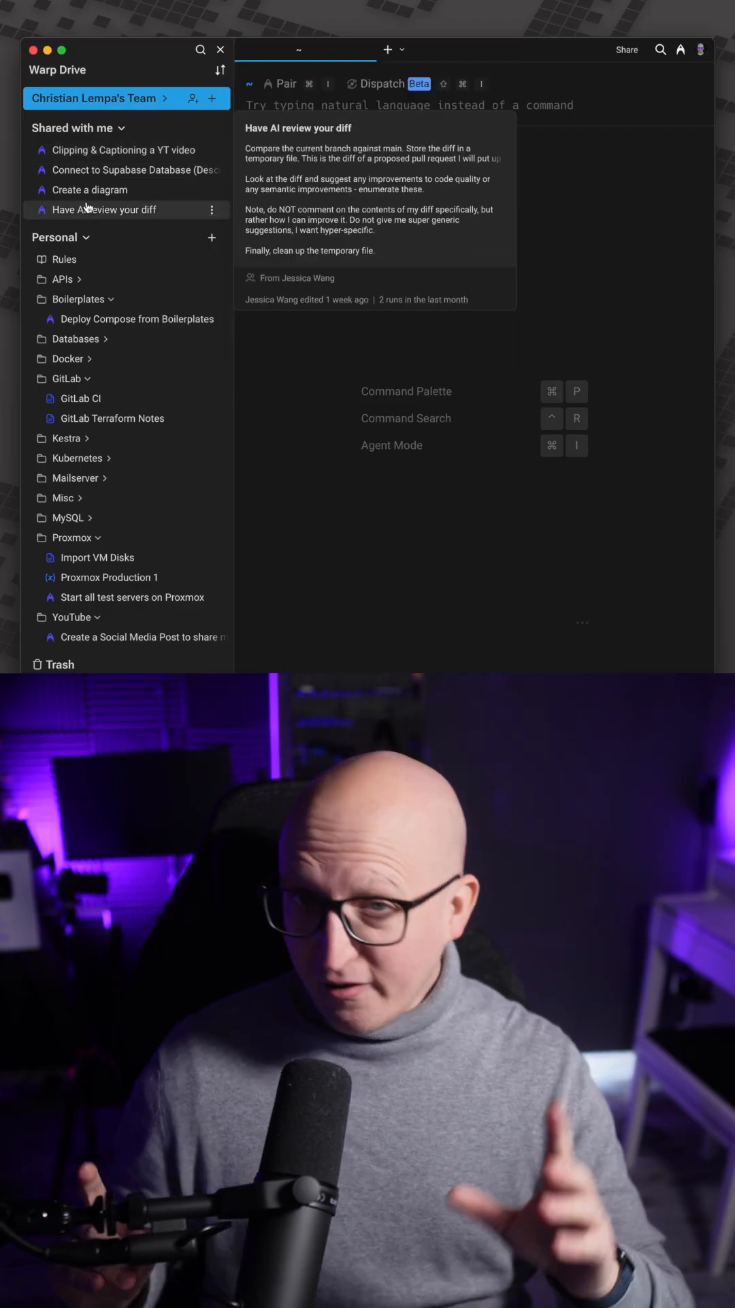
Share the Deploy Compose from Boilerplates workflow and open its link access options.
{"action": "left_click", "coordinate": [213, 318]}
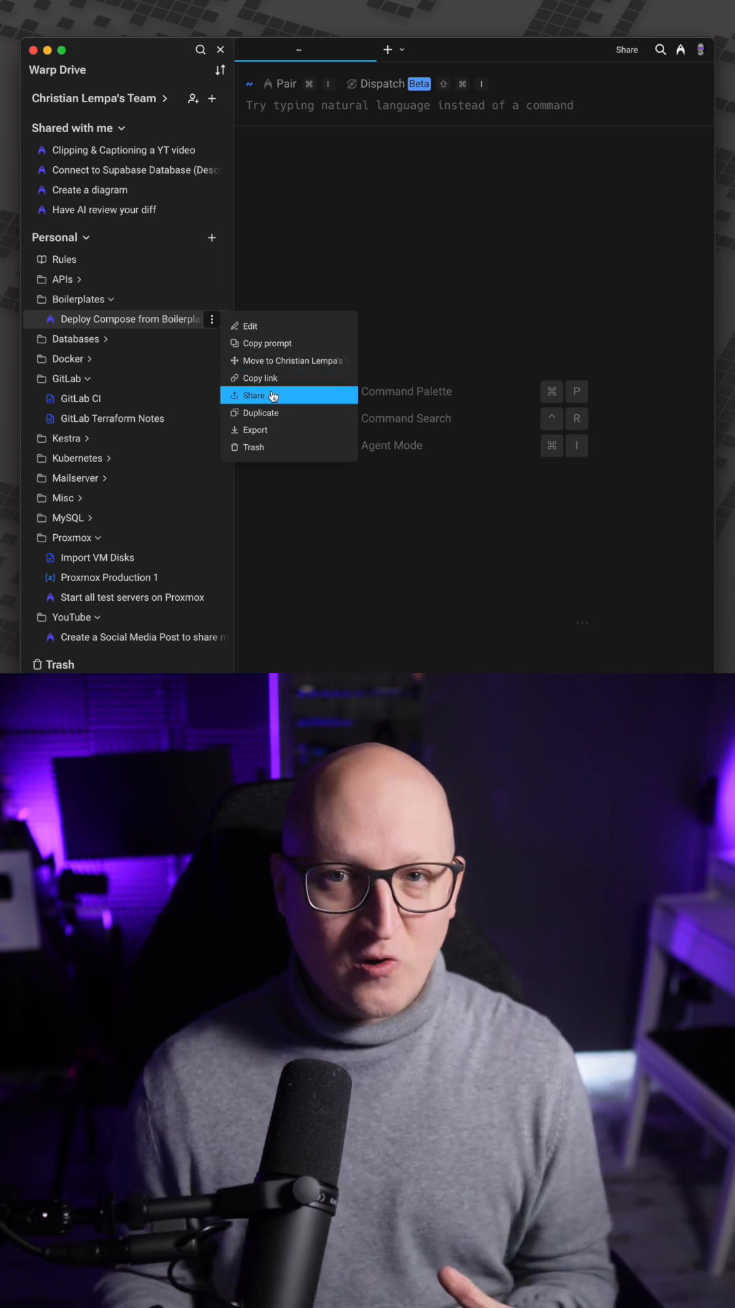
{"action": "left_click", "coordinate": [253, 394]}
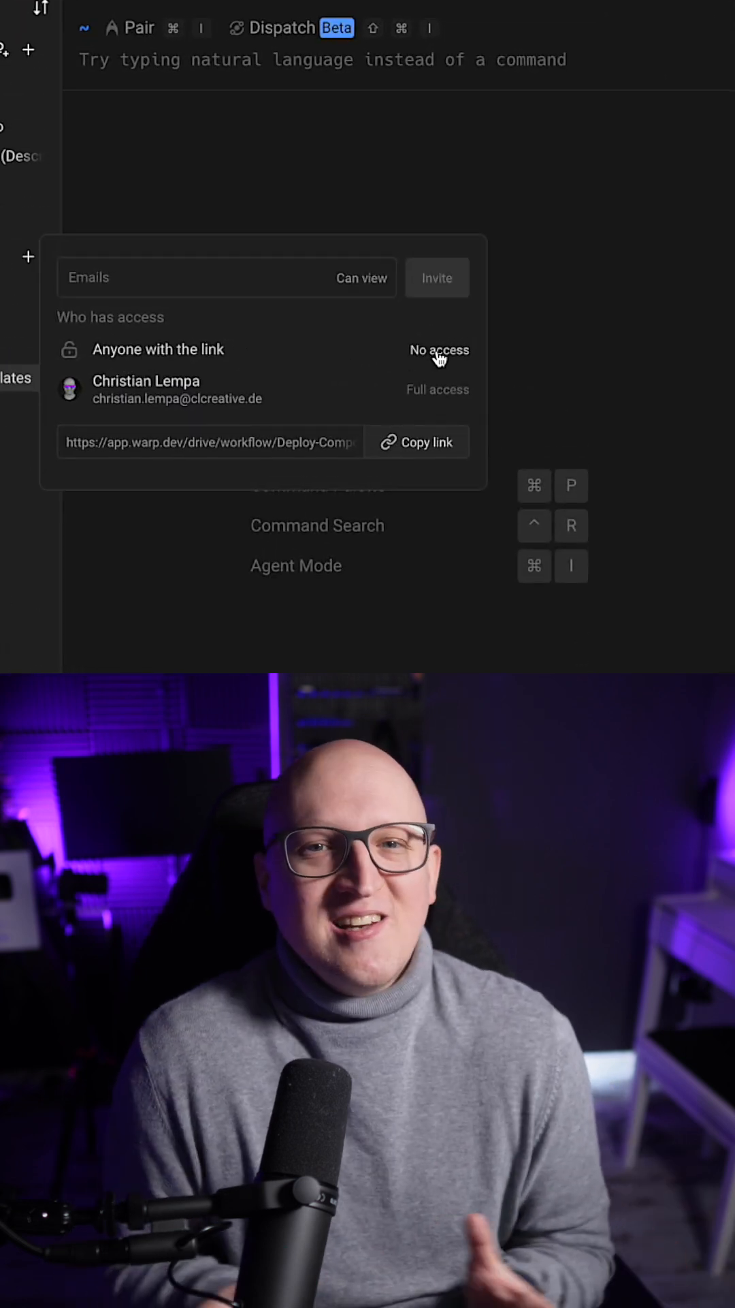
{"action": "left_click", "coordinate": [440, 350]}
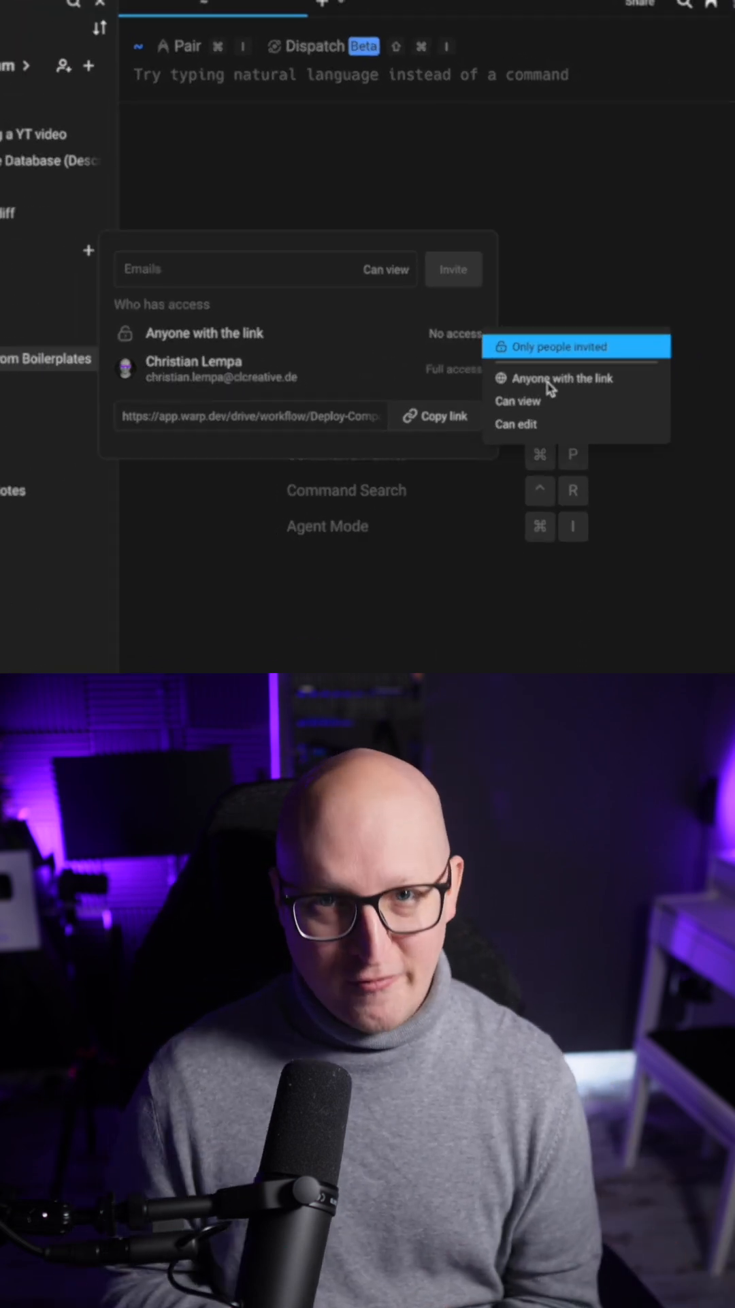